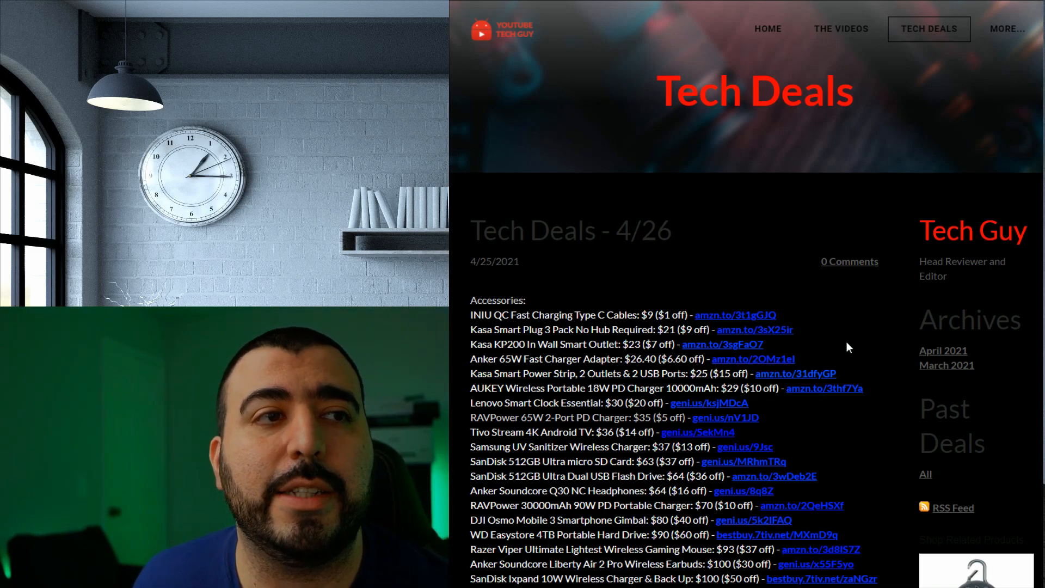
Scroll the blog post and open the SanDisk 512GB Ultra microSD card listing ($62.99)
scroll(down, 3)
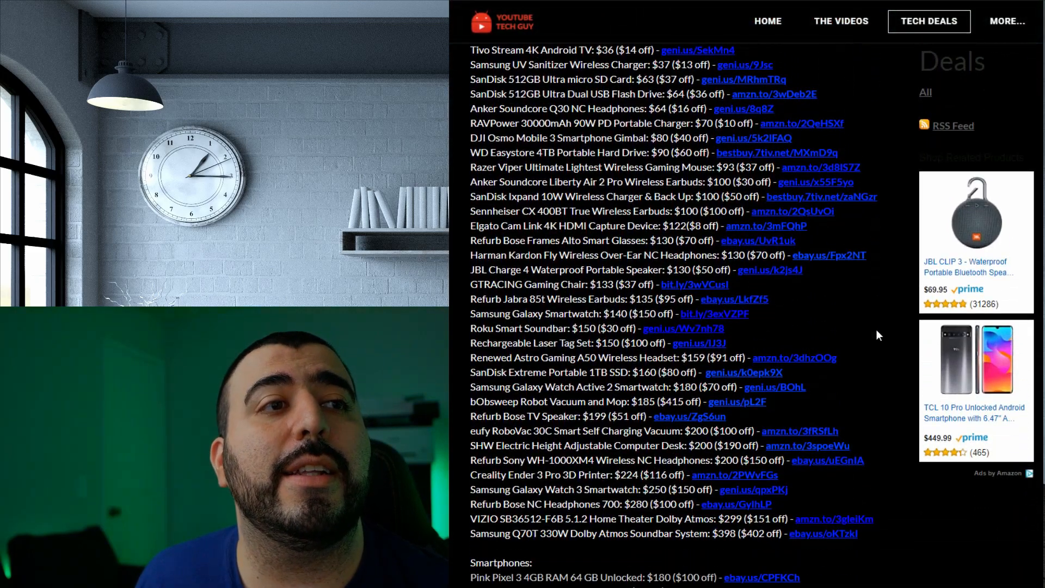
scroll(down, 3)
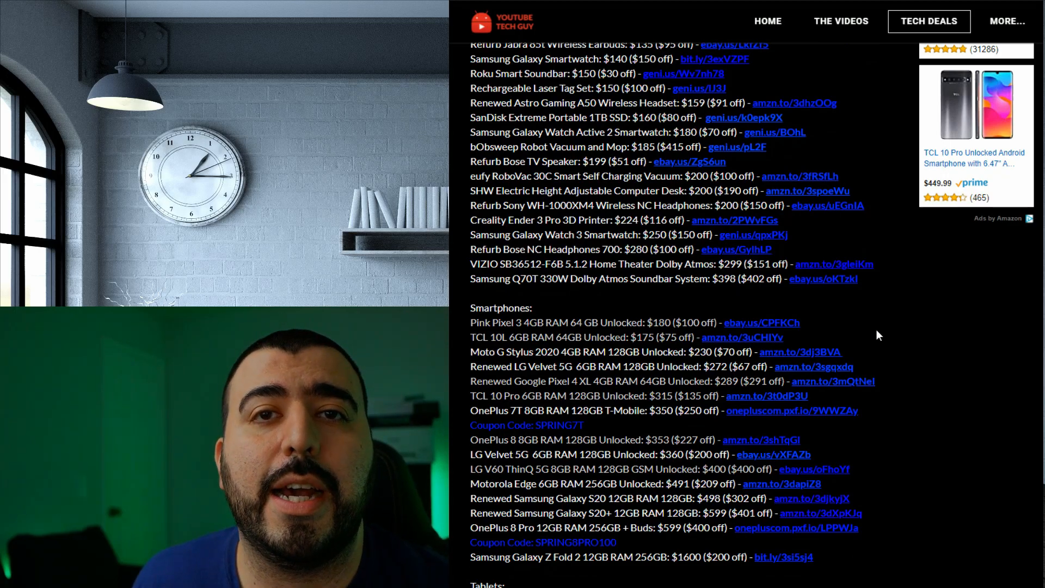
scroll(down, 3)
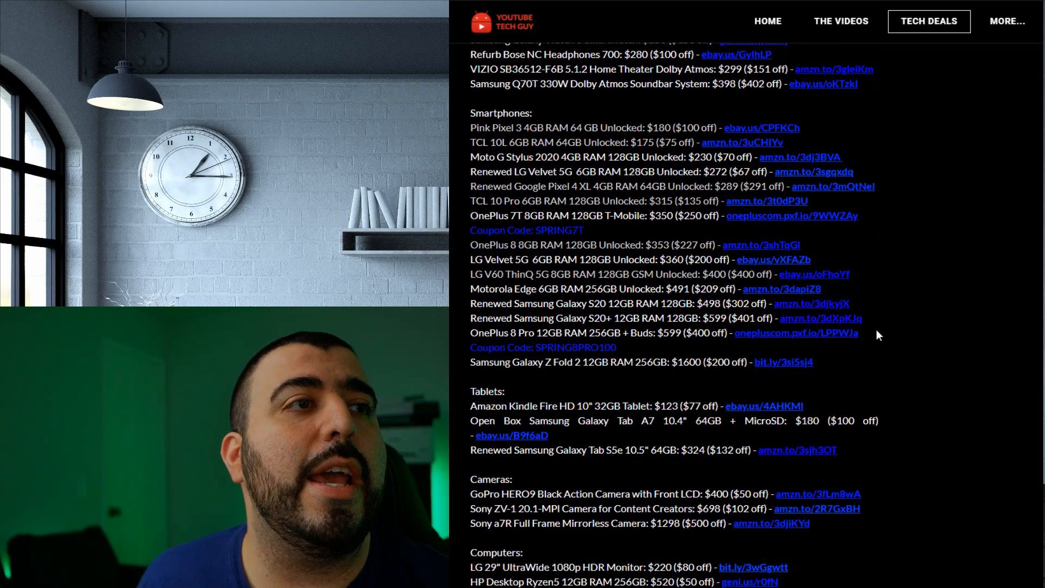
scroll(down, 3)
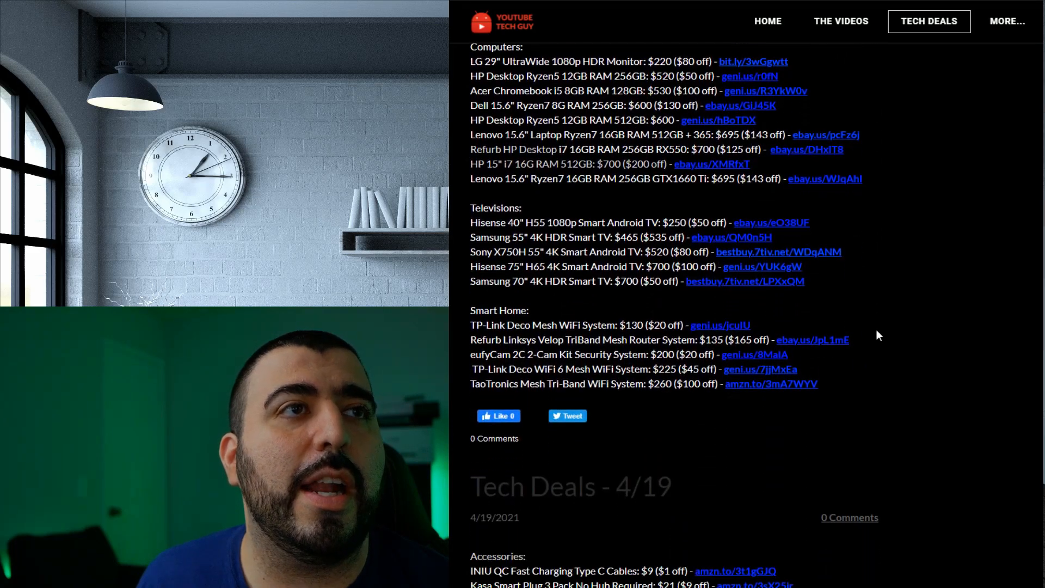
scroll(up, 3)
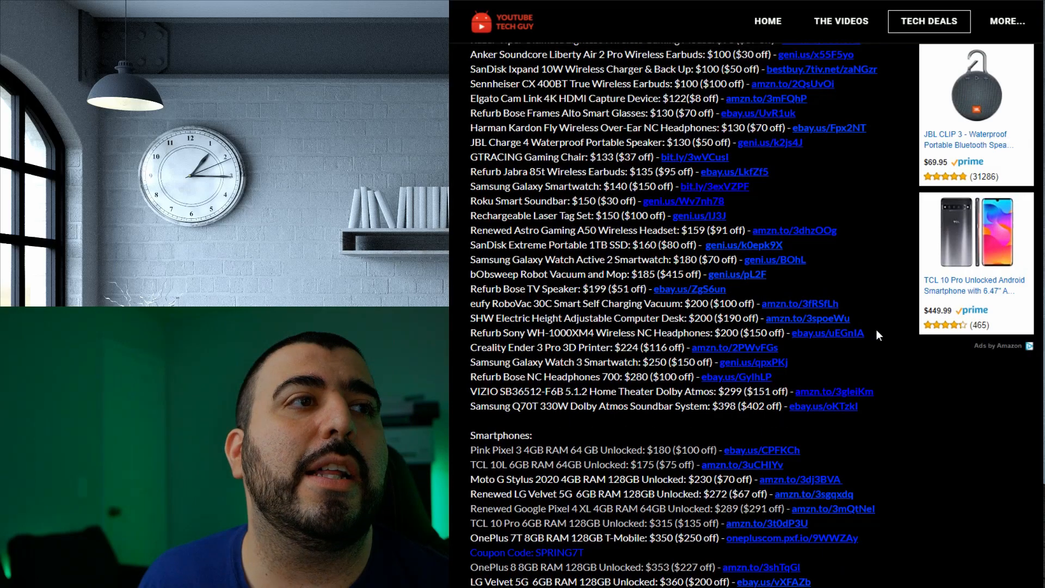
scroll(up, 3)
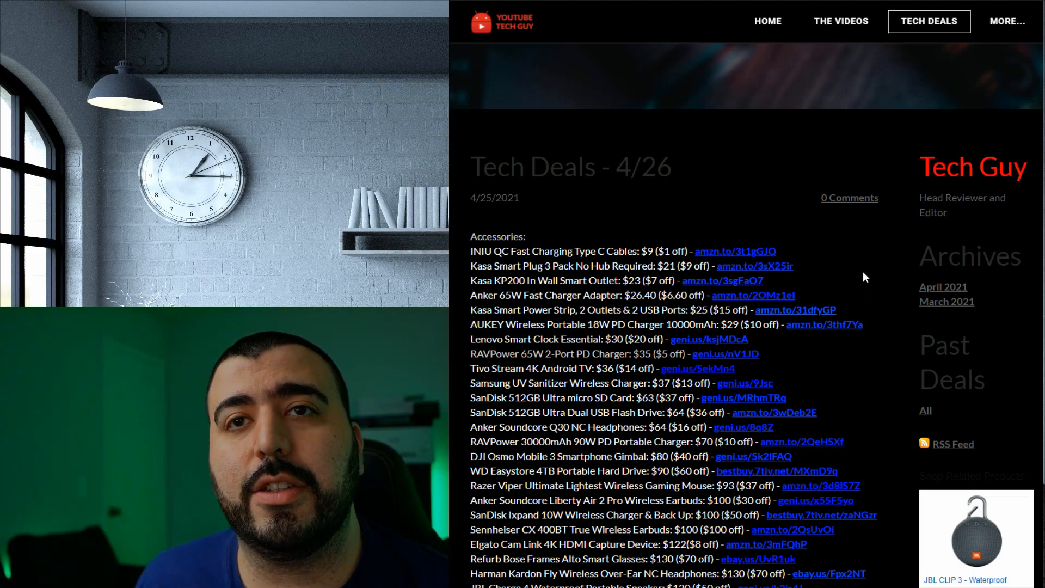
mouse_move(830, 253)
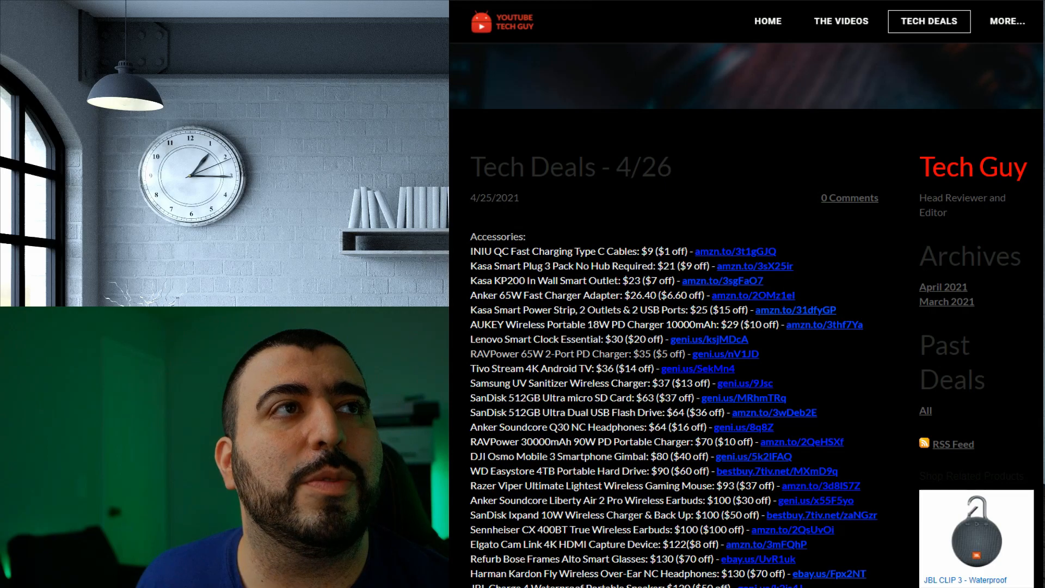
click(741, 397)
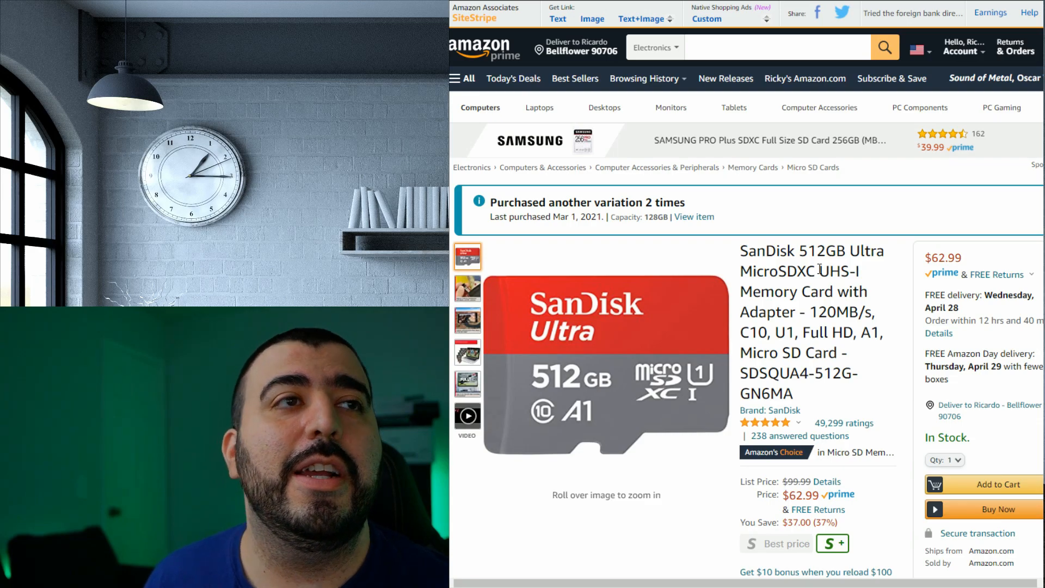
mouse_move(627, 18)
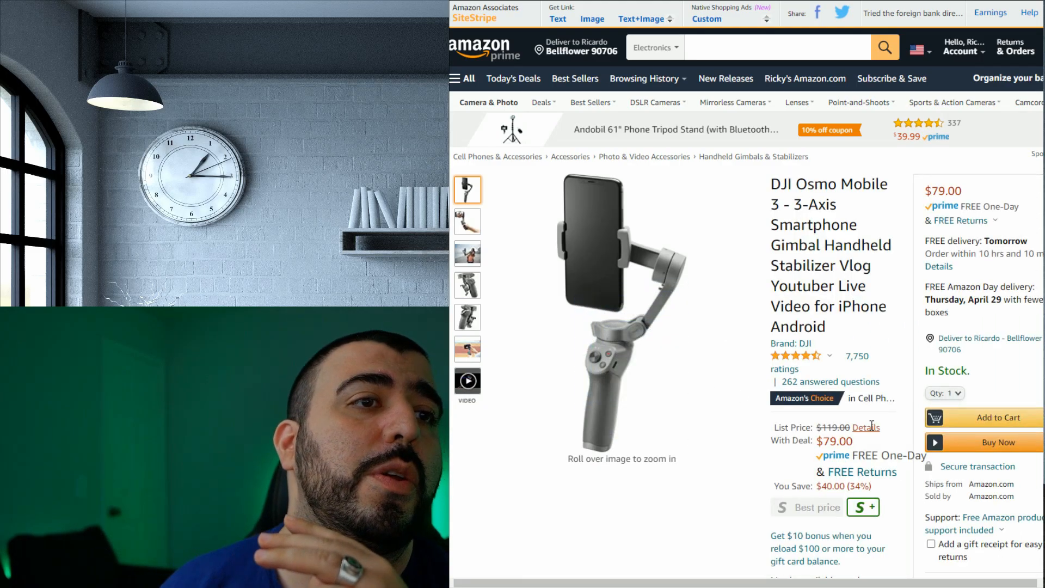
Check the DJI Osmo Mobile 3 Combo price ($99), then select the standard $79 version
scroll(down, 3)
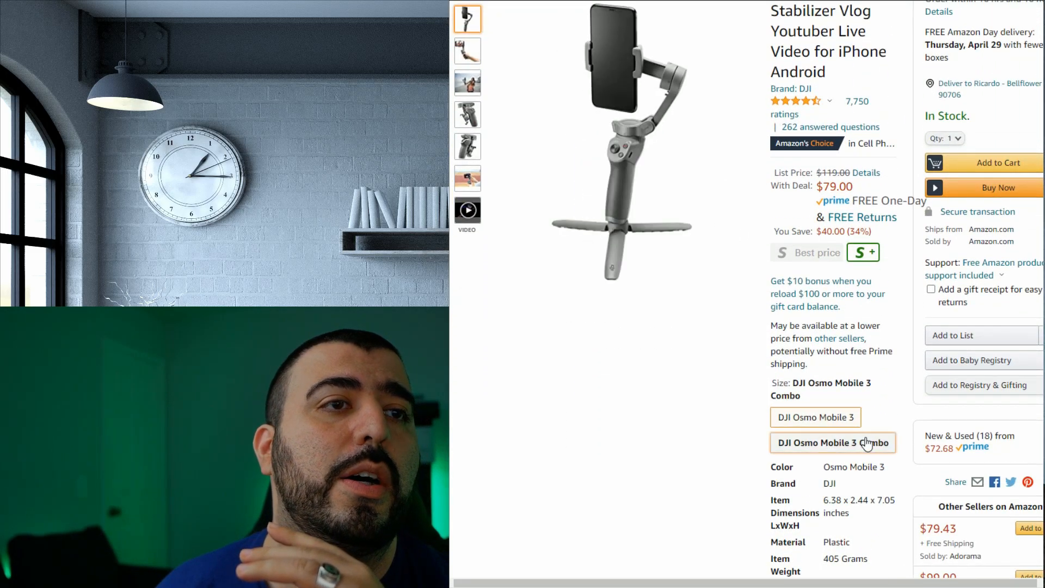
click(832, 442)
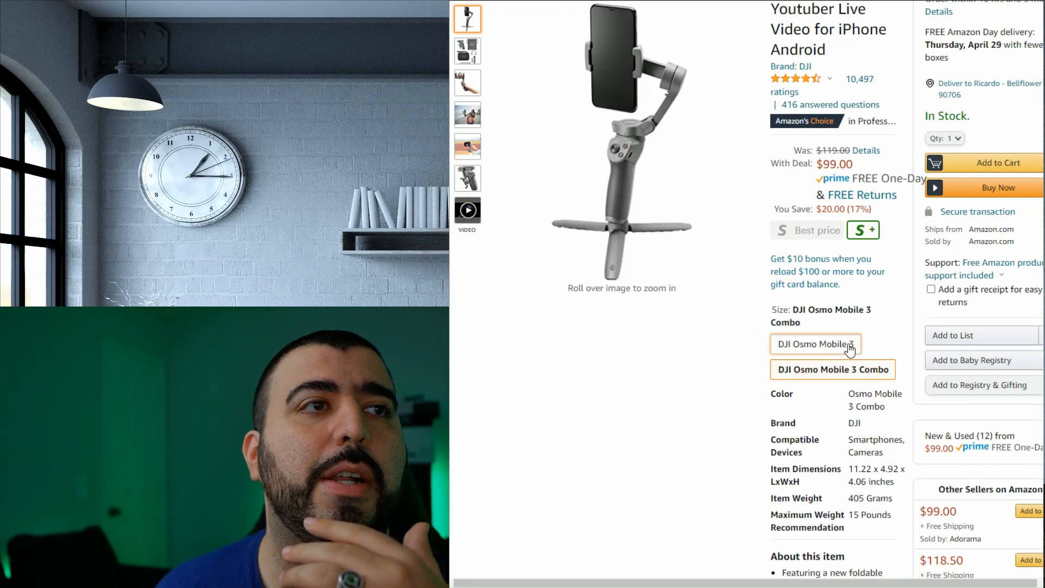
click(816, 344)
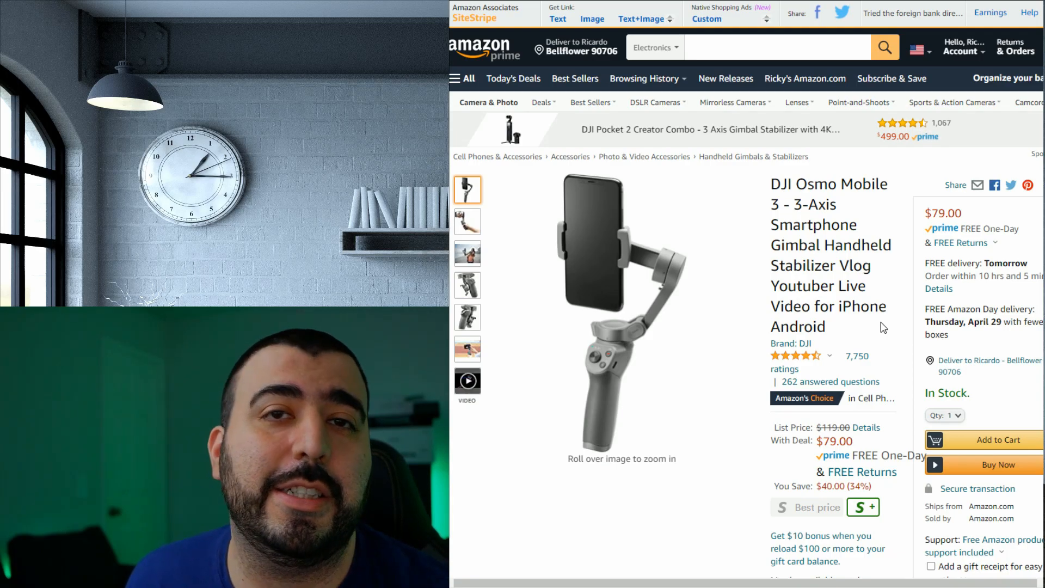
mouse_move(763, 75)
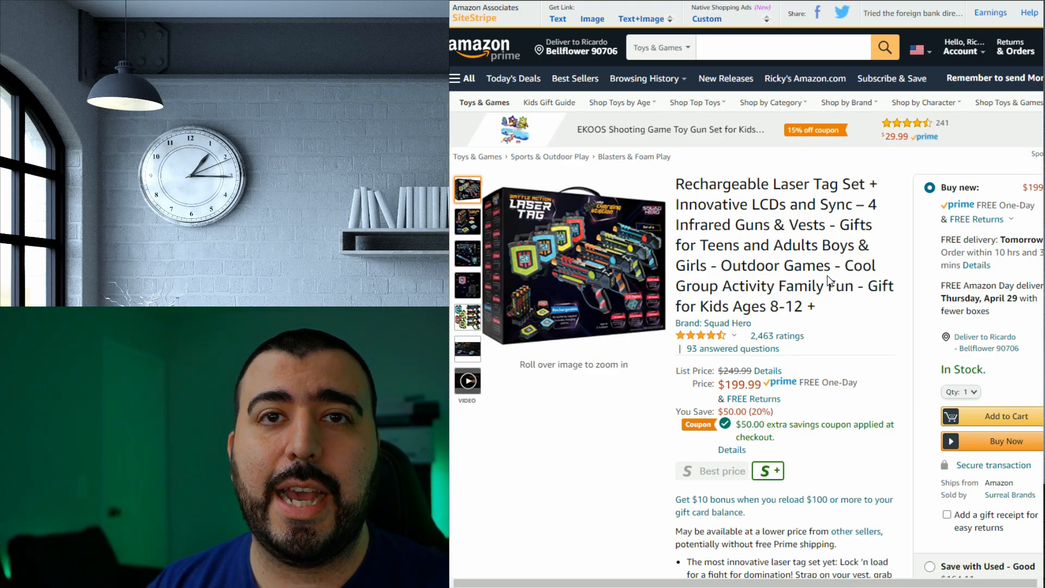
mouse_move(606, 137)
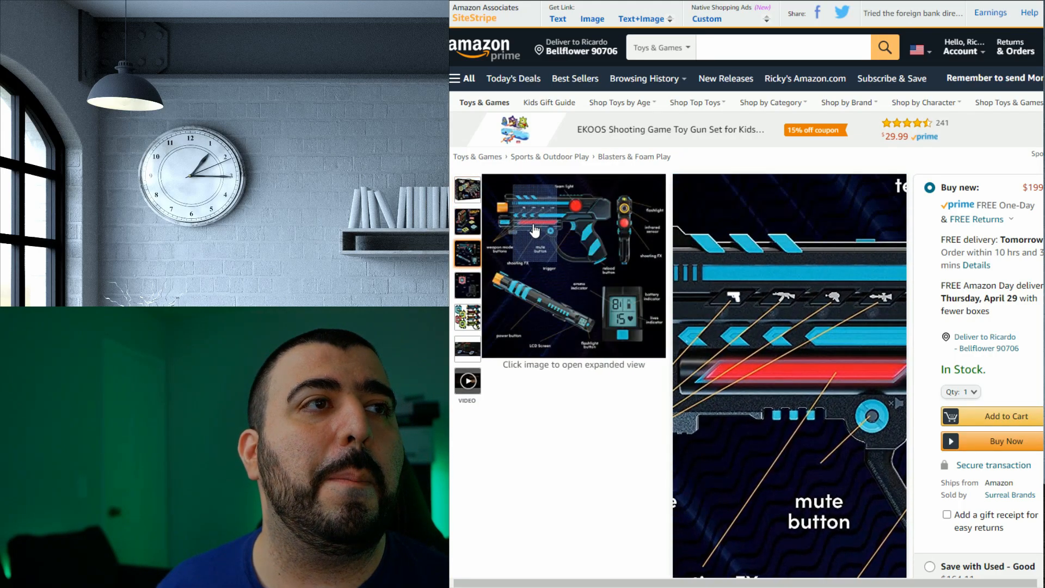
Browse the Squad Hero laser tag set photos, including the charging station image
click(467, 190)
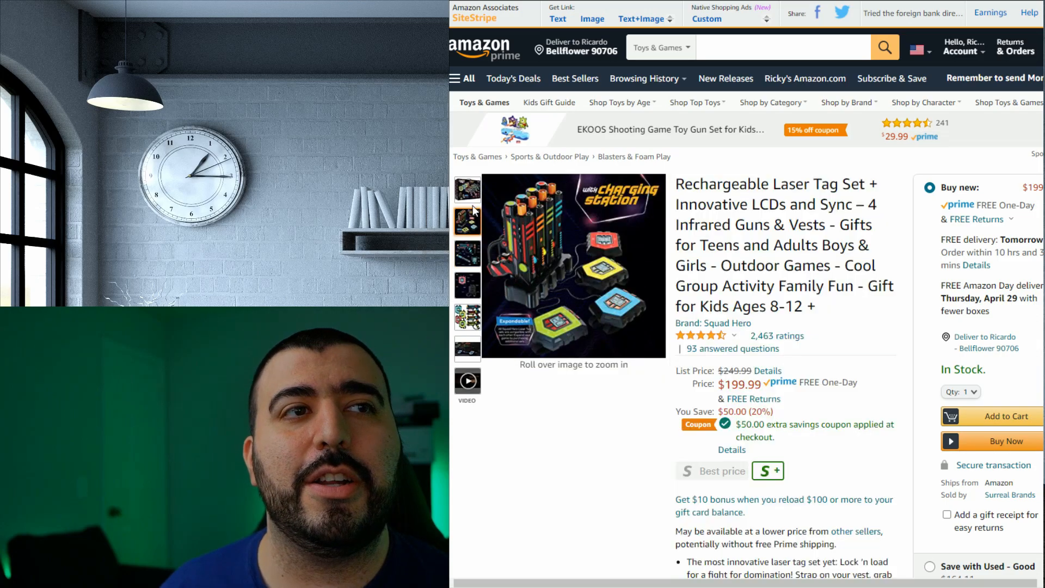
click(467, 190)
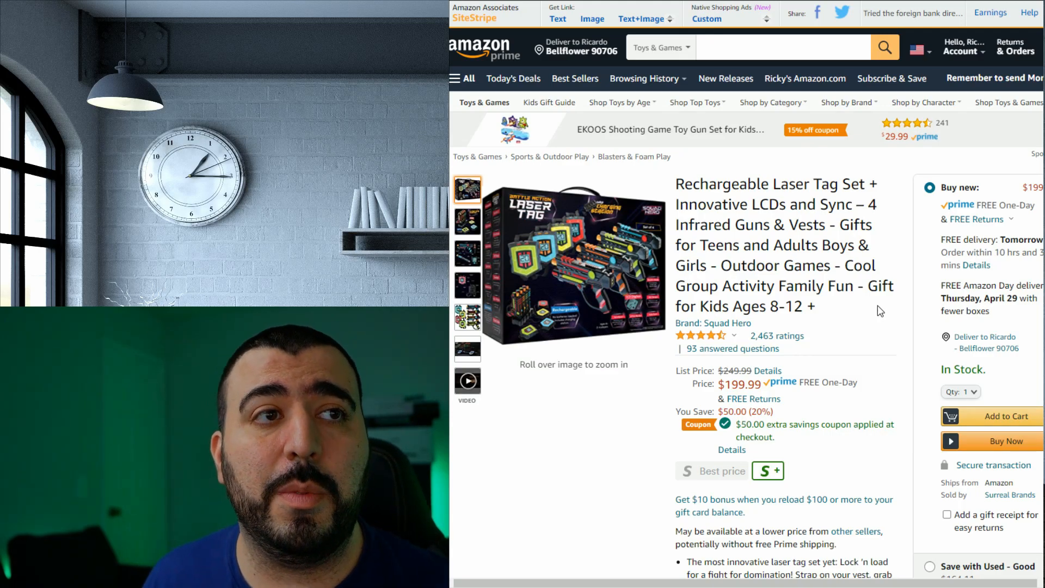
mouse_move(888, 241)
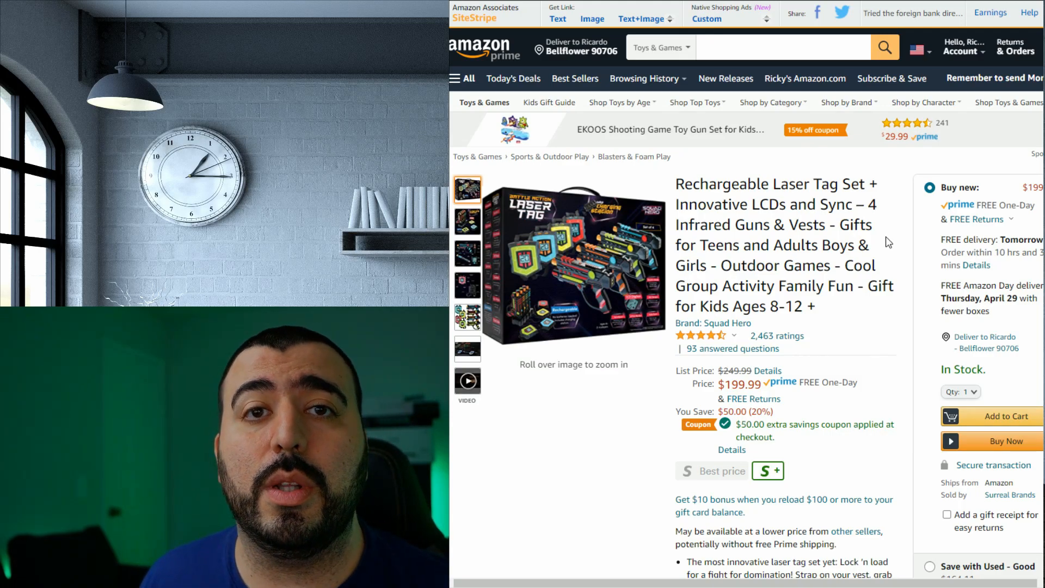